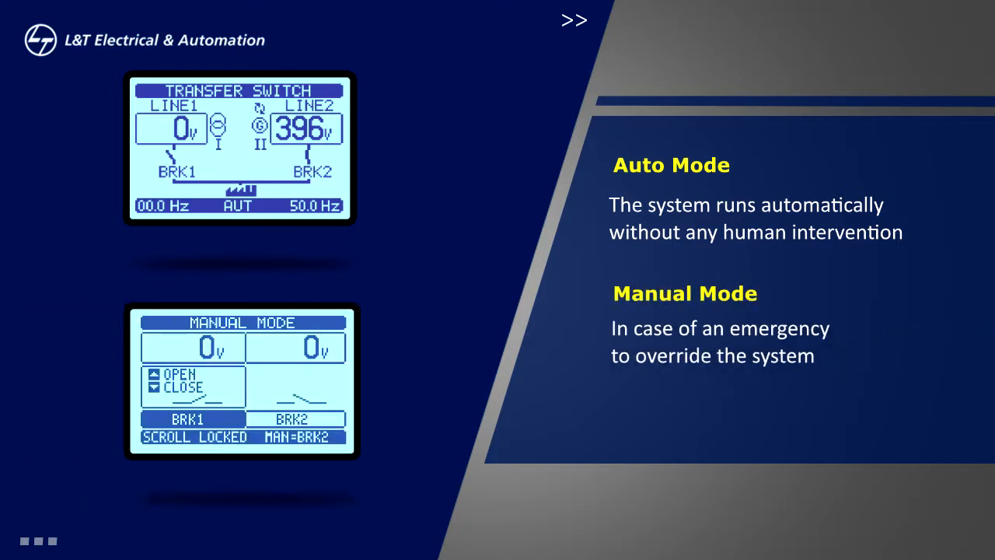
pyautogui.click(573, 19)
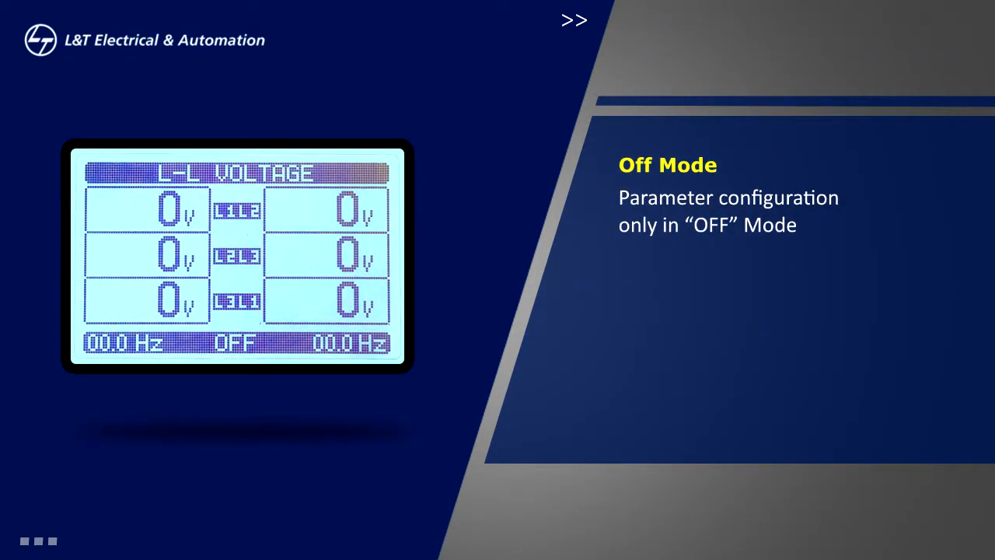